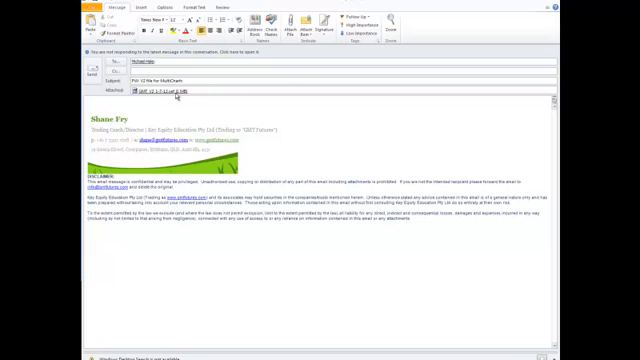
- Save the .sef trend-indicator attachment from the reply email into the Multicharts folder
right_click(155, 91)
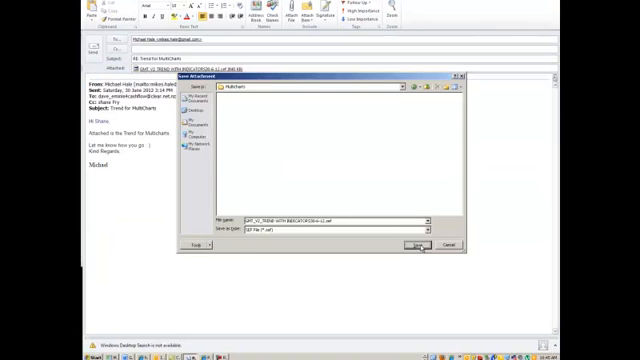
click(410, 246)
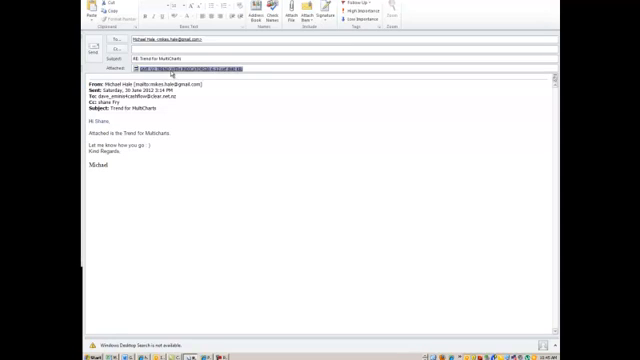
mouse_move(175, 70)
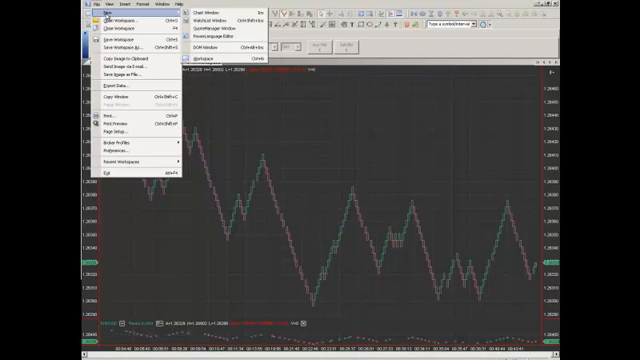
mouse_move(215, 34)
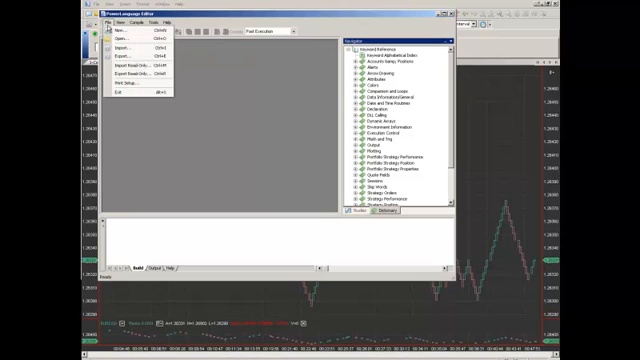
mouse_move(145, 64)
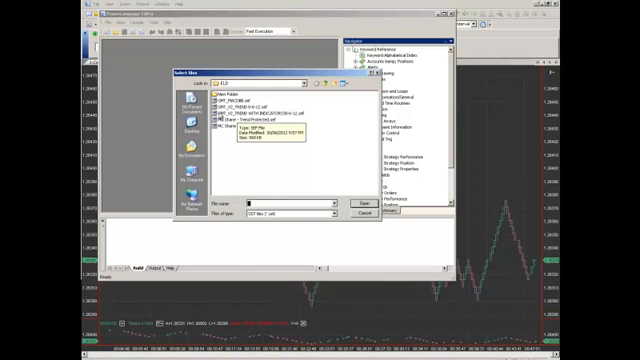
- Import the GMT_V2_TREND WITH INDICATORS .sef file with all twelve studies selected
click(230, 106)
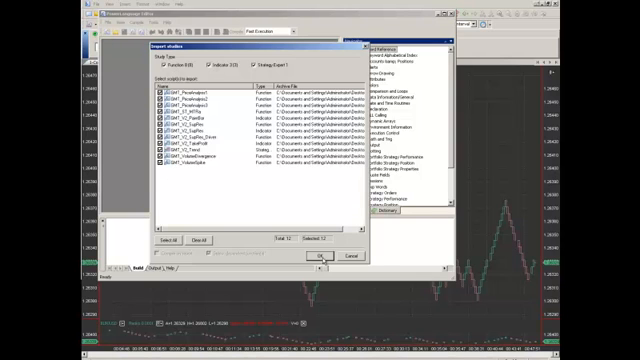
click(315, 256)
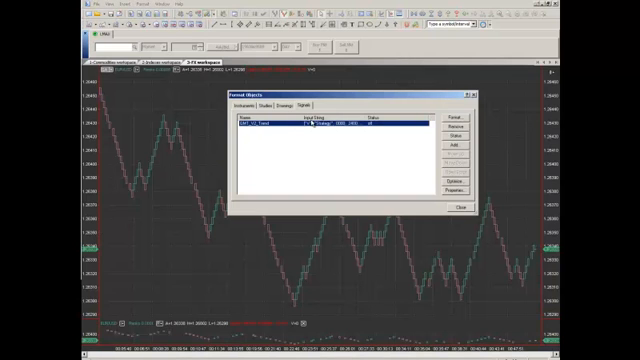
- Pick a GMT V2 indicator from the Insert Study indicator list for the chart
click(461, 208)
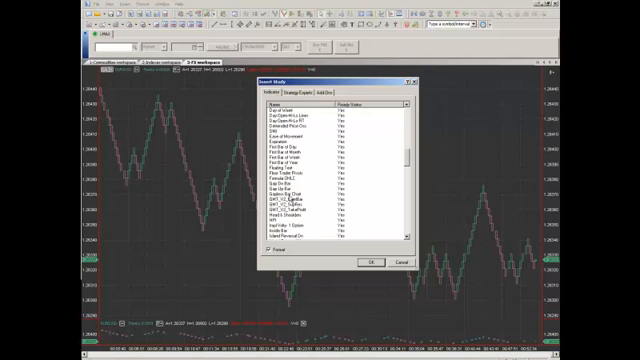
click(300, 199)
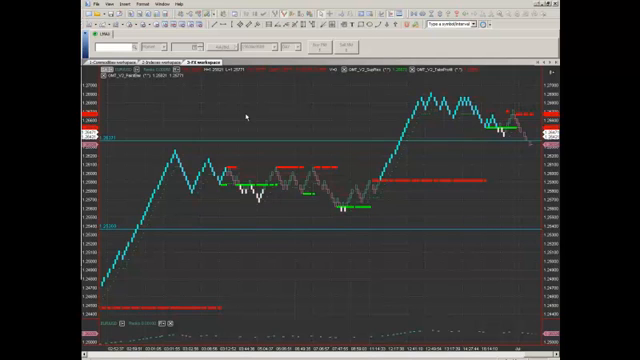
- Give GMT_V2_Trend commission 10, capital 100000 and fixed 10 contracts, then review applied indicators
right_click(245, 115)
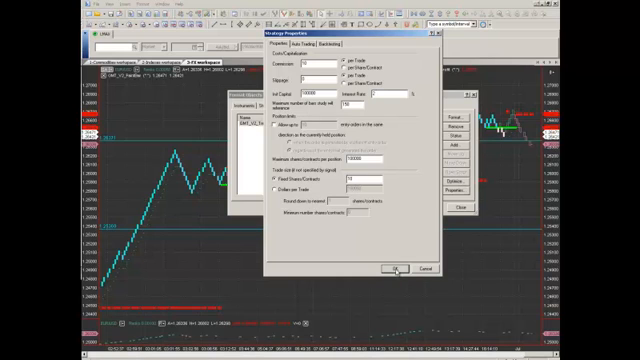
click(417, 268)
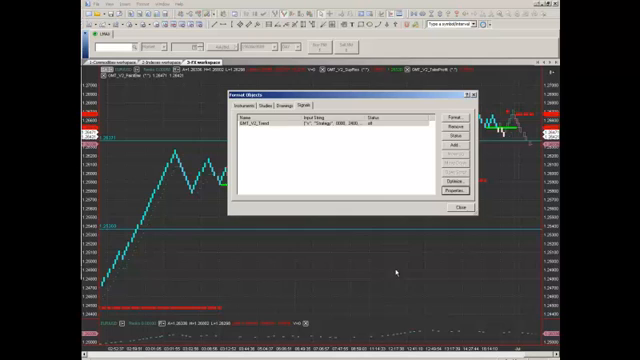
click(240, 99)
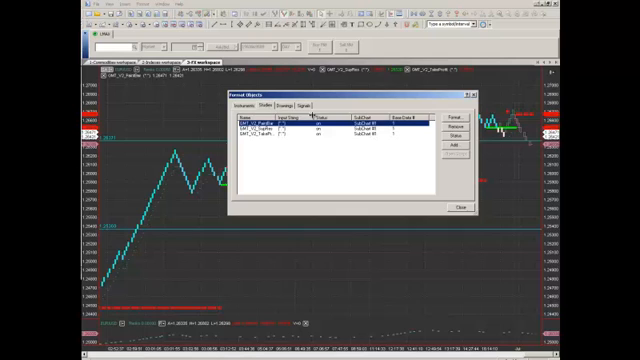
mouse_move(456, 192)
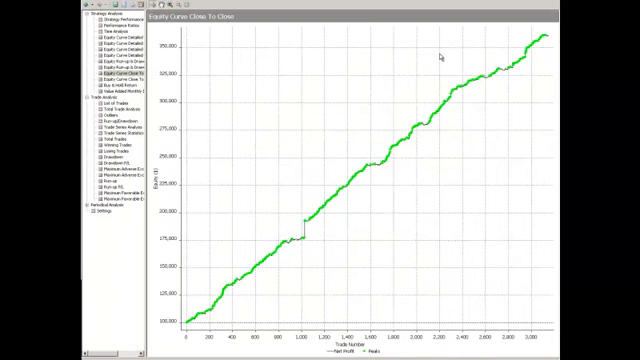
mouse_move(412, 117)
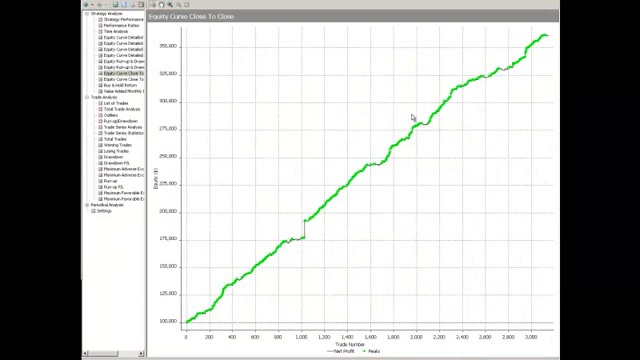